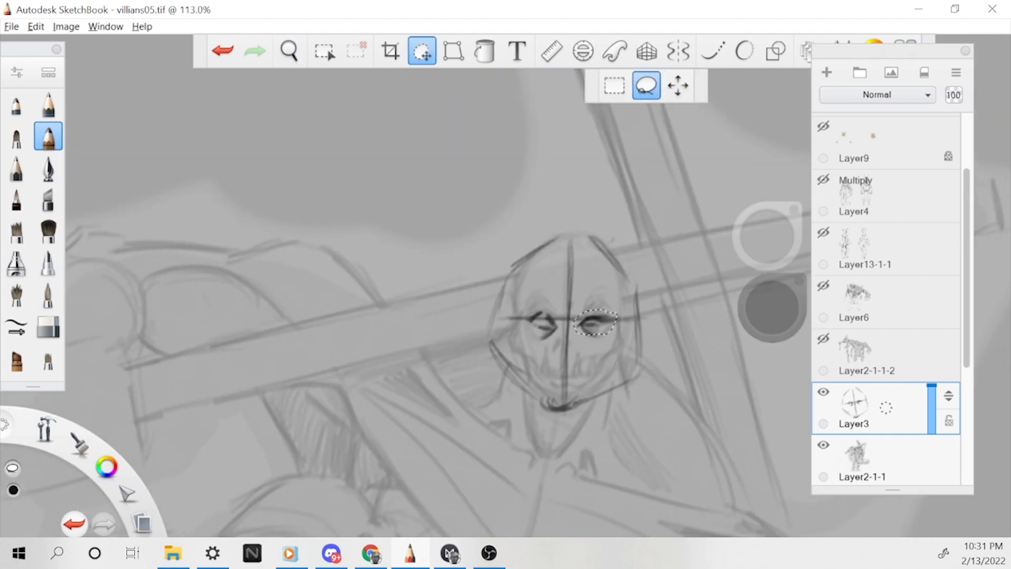
Clear the eye selection and ink dark eye sockets, jagged teeth and the jaw line on Layer3.
left_click(289, 51)
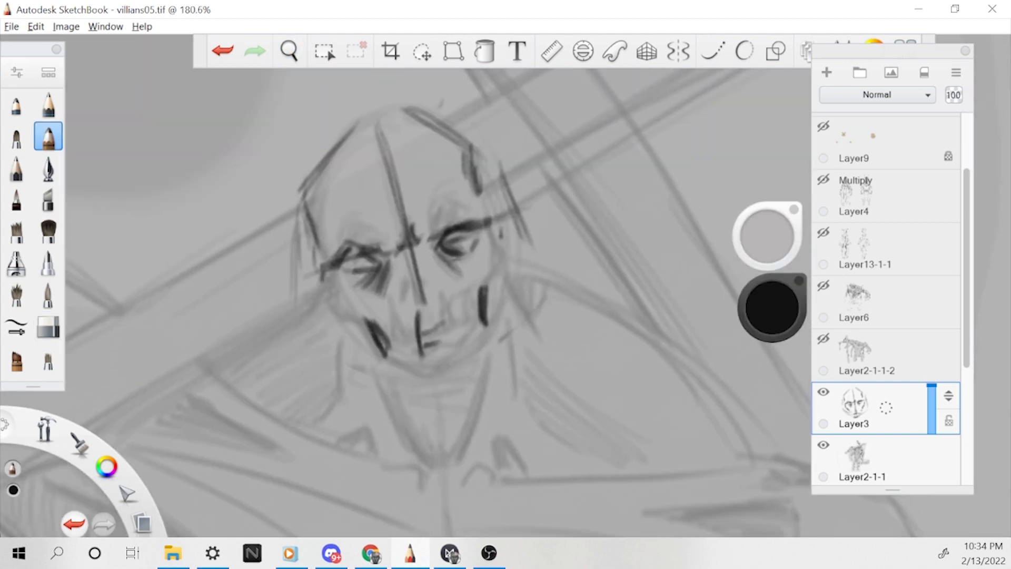
left_click_drag(413, 310, 465, 323)
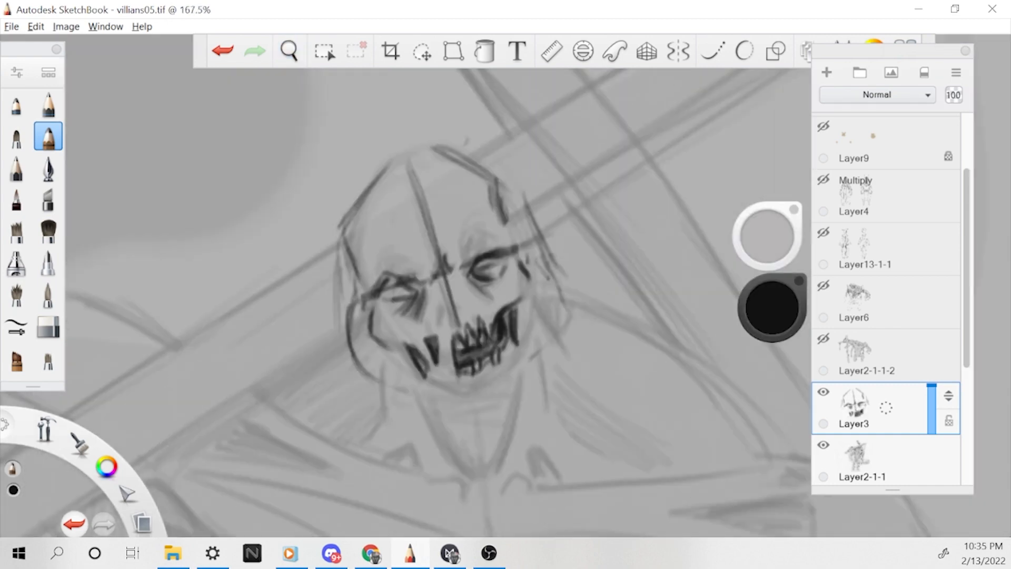
left_click(288, 51)
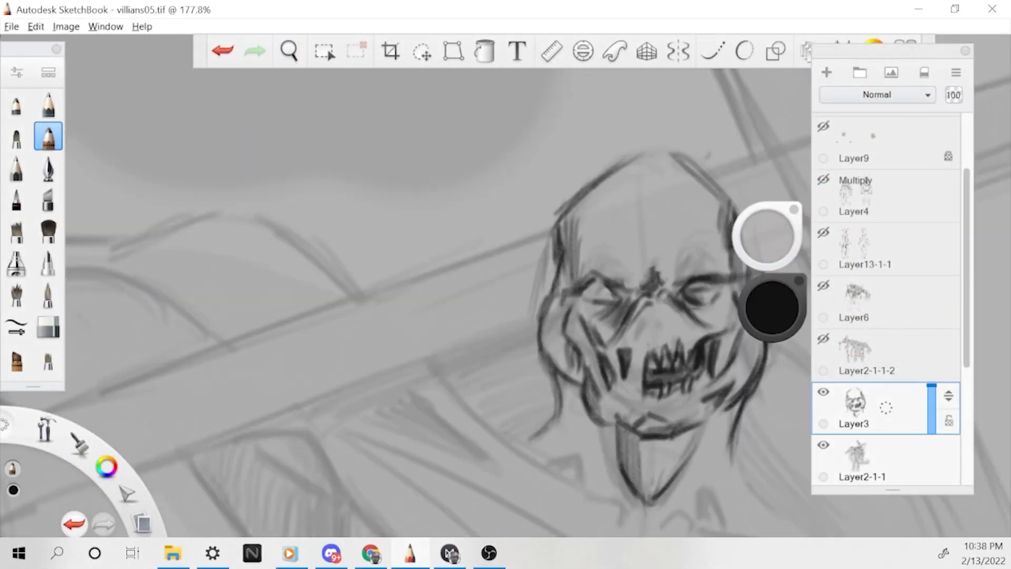
Darken the skull's jaw and chin lines and hatch the cloth beside the neck.
left_click(288, 51)
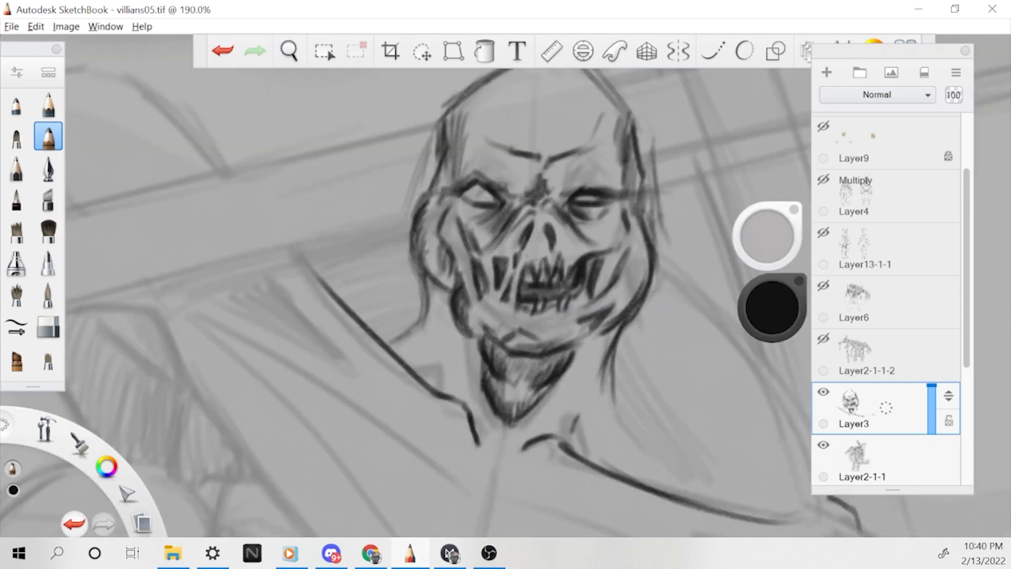
scroll("down", 3)
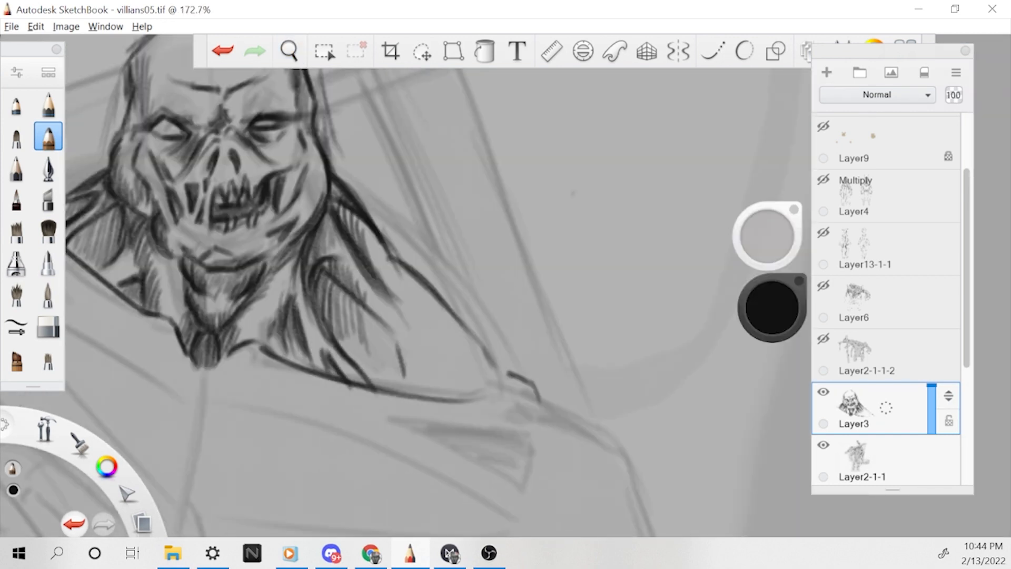
left_click(288, 50)
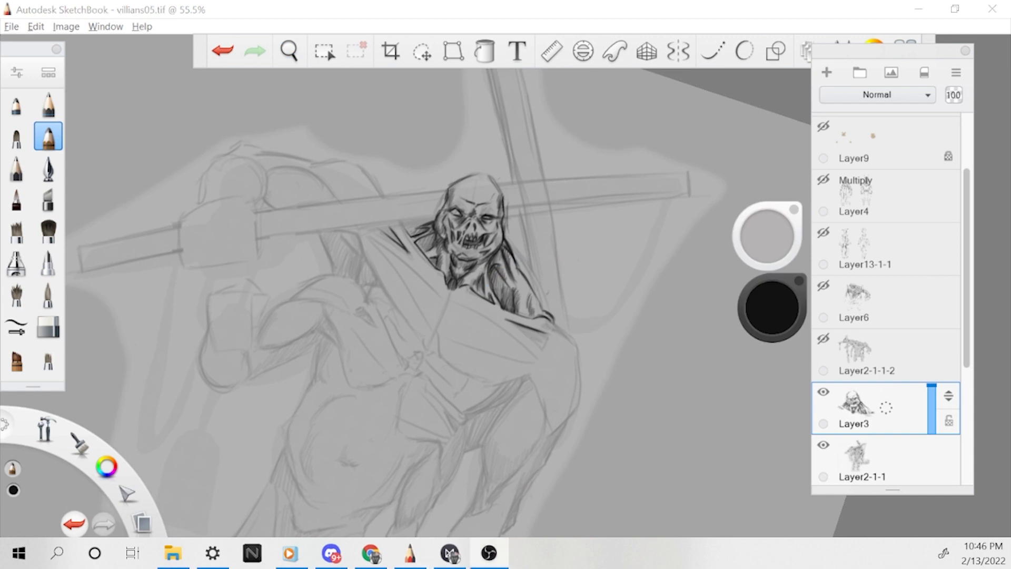
Ink drapery strokes over the shoulders on both sides of the skull.
left_click(289, 50)
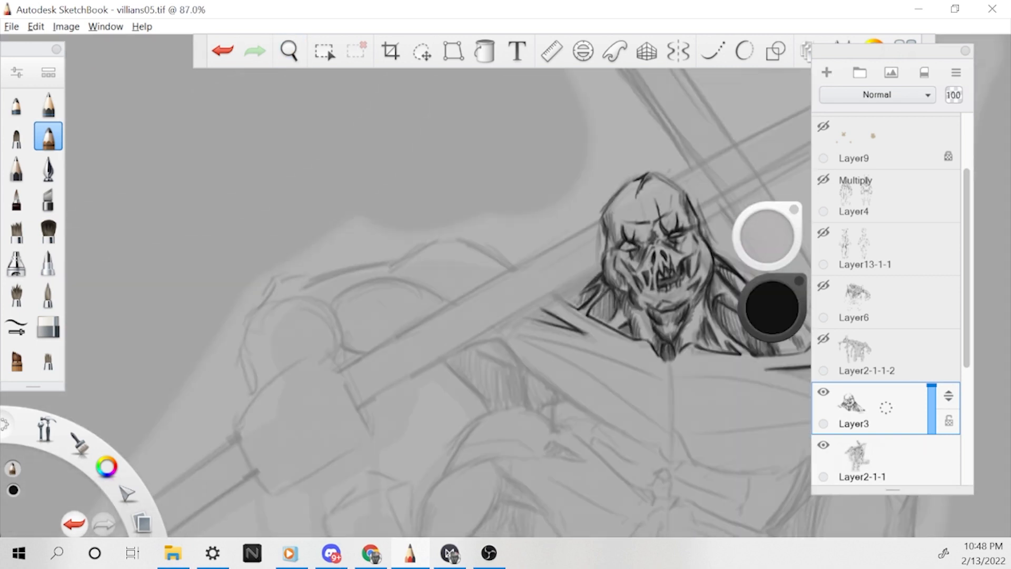
left_click(289, 50)
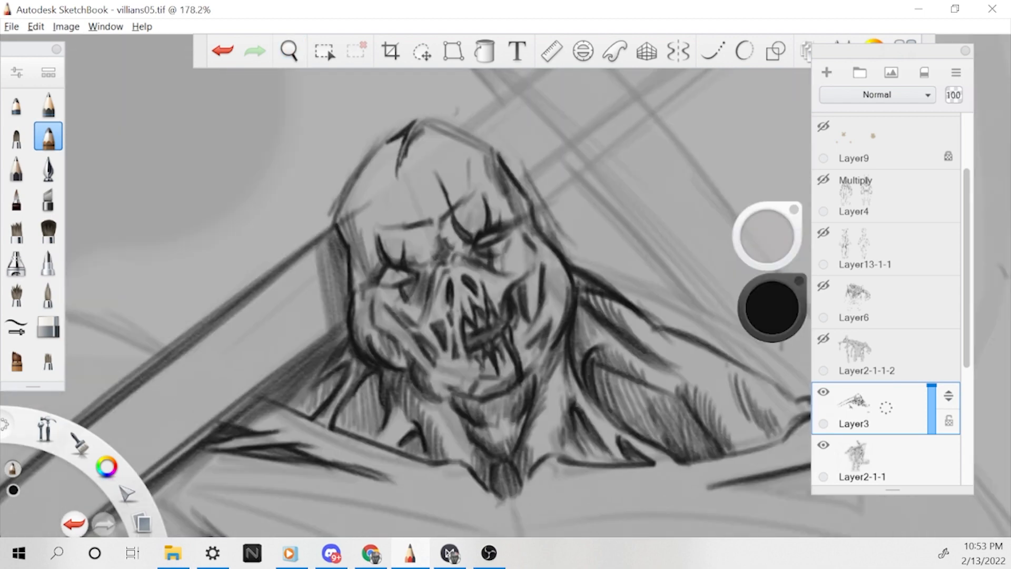
Darken a skull face line and ink bold hatched cloth hanging over the right shoulder.
left_click(289, 51)
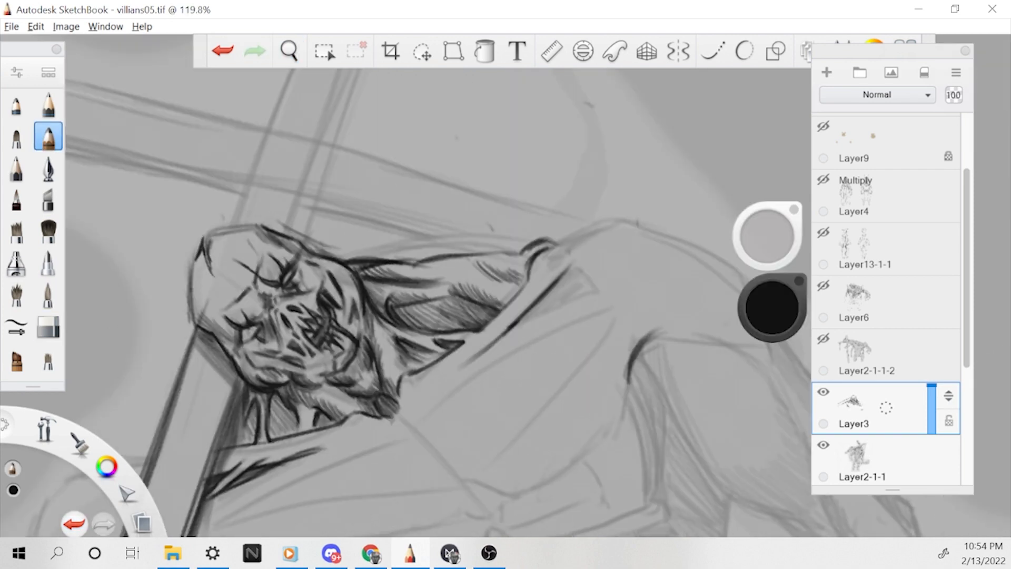
left_click(288, 51)
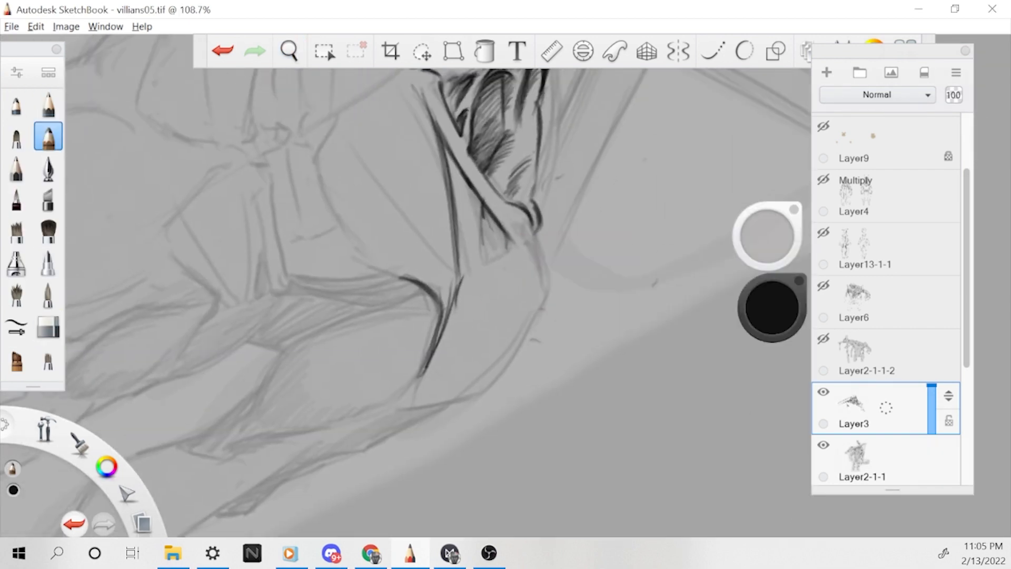
left_click(289, 50)
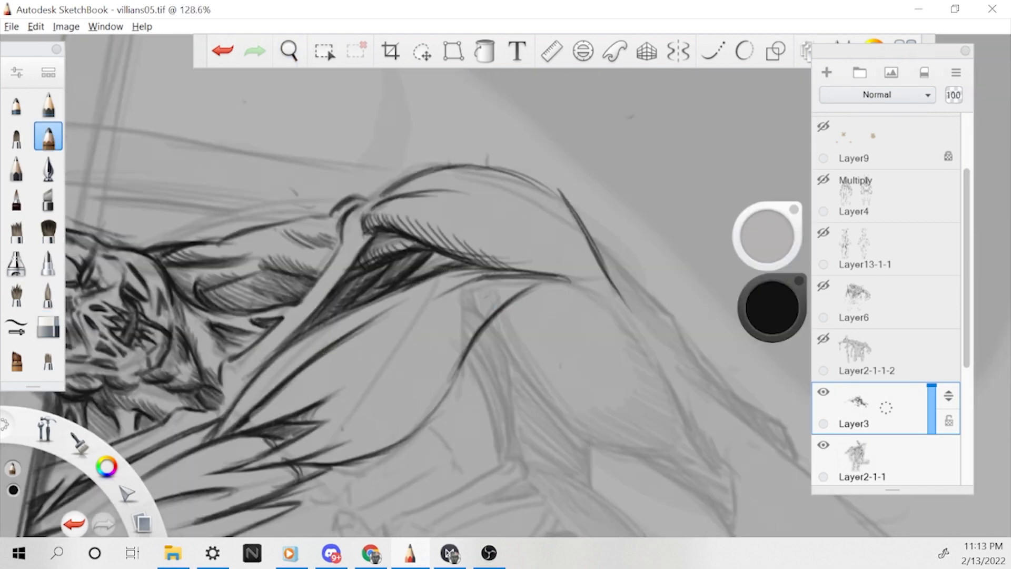
left_click(289, 51)
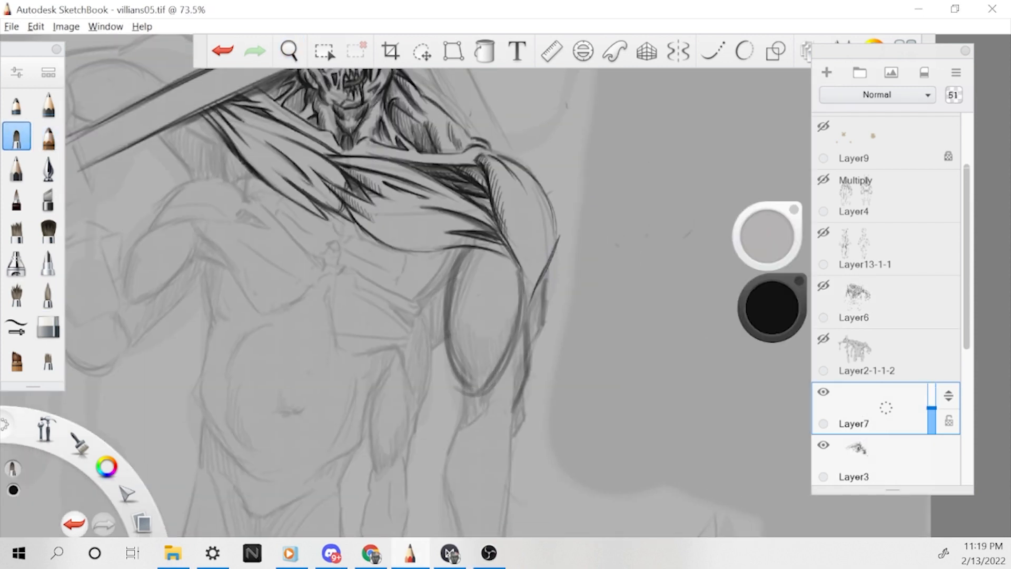
Sketch the upper arm outline, fist and cleaver blade edge on Layer7.
left_click(288, 50)
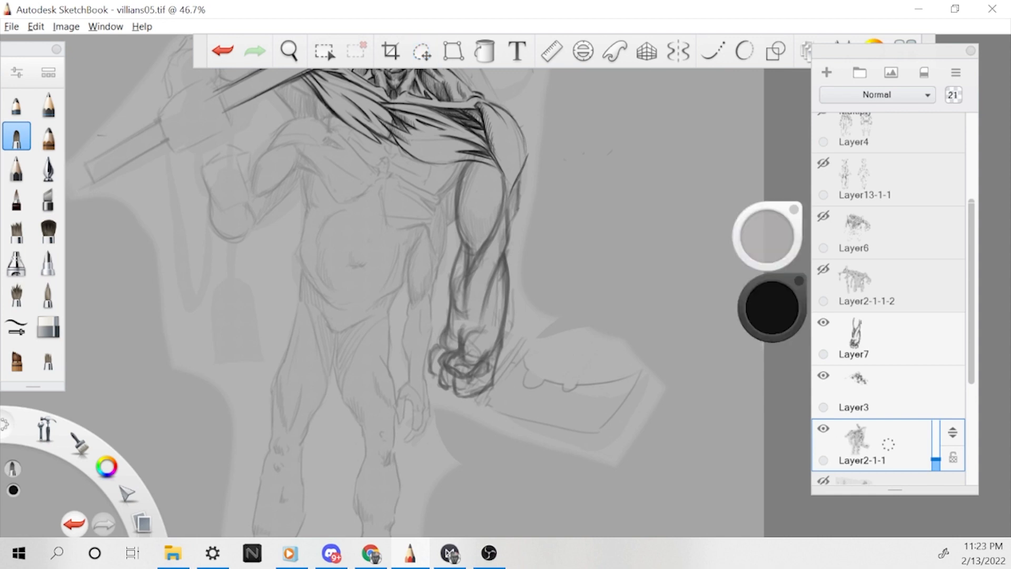
left_click(289, 50)
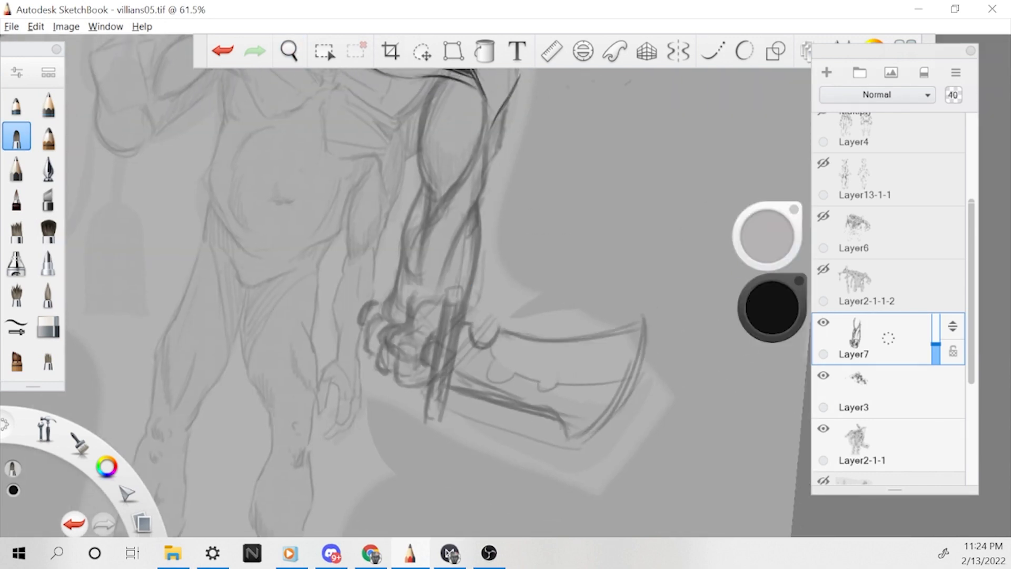
left_click(423, 51)
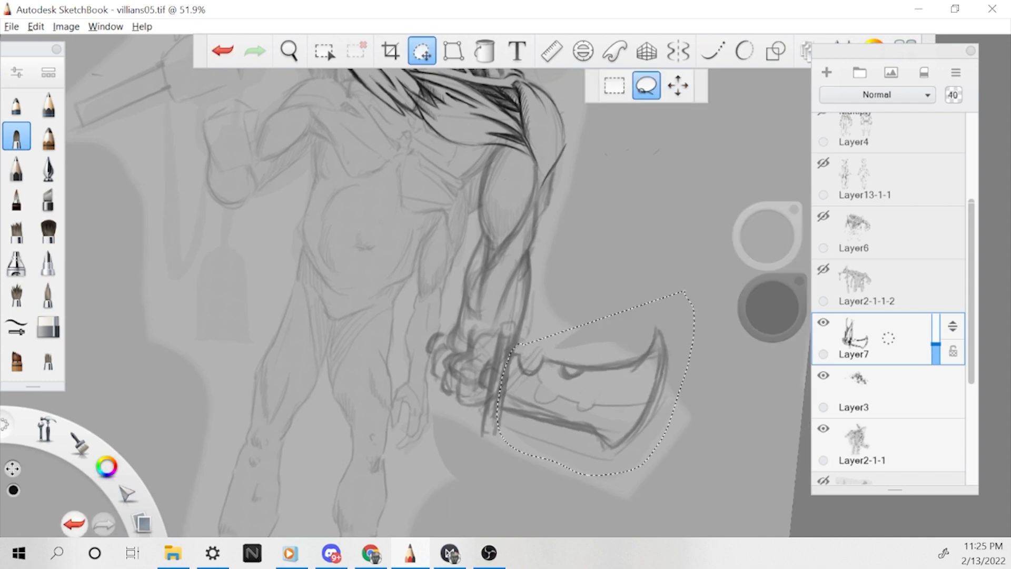
Draw a freehand lasso selection around the cleaver blade.
left_click(289, 51)
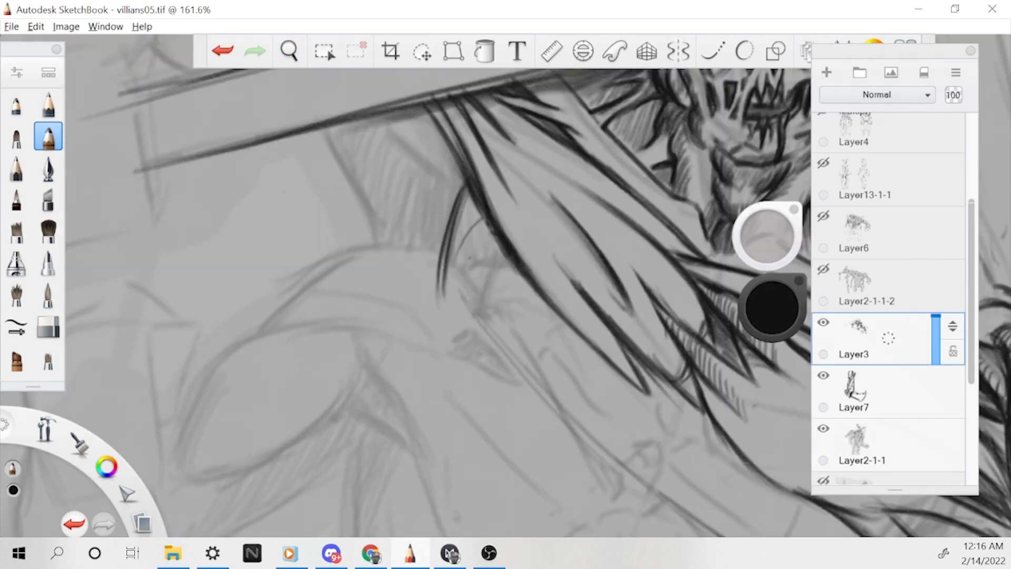
Ink dark jagged drapery strands over the shoulder and along the folds.
left_click(289, 51)
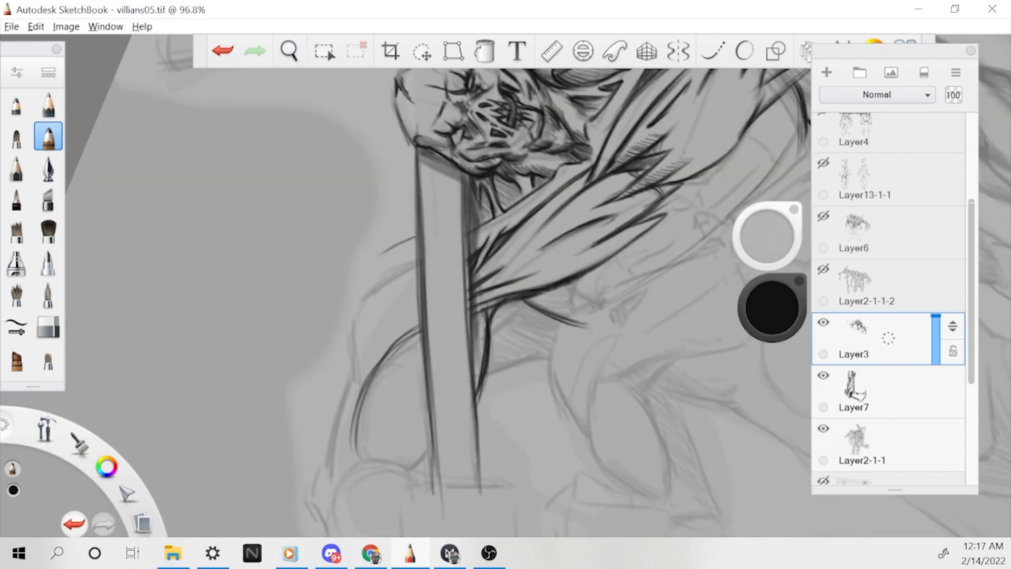
left_click(289, 51)
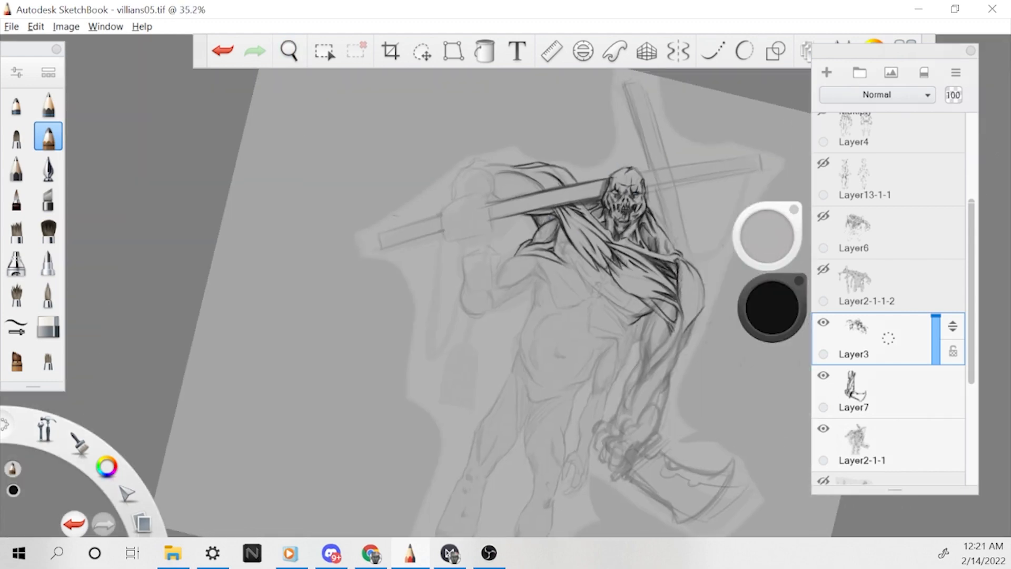
Ink drapery strands across the chest and muscle contours down the hanging arm.
left_click(288, 51)
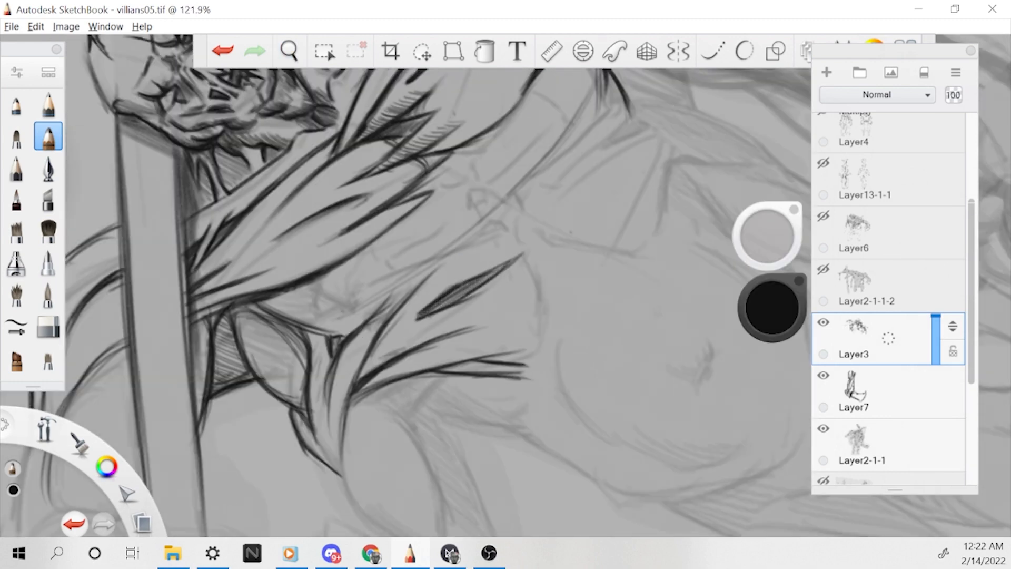
left_click(288, 51)
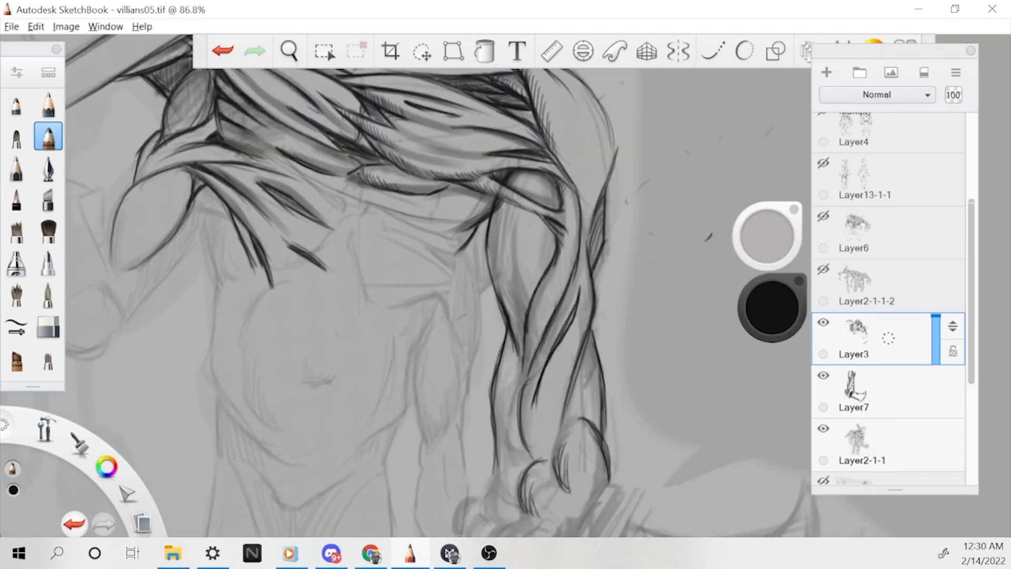
left_click(289, 51)
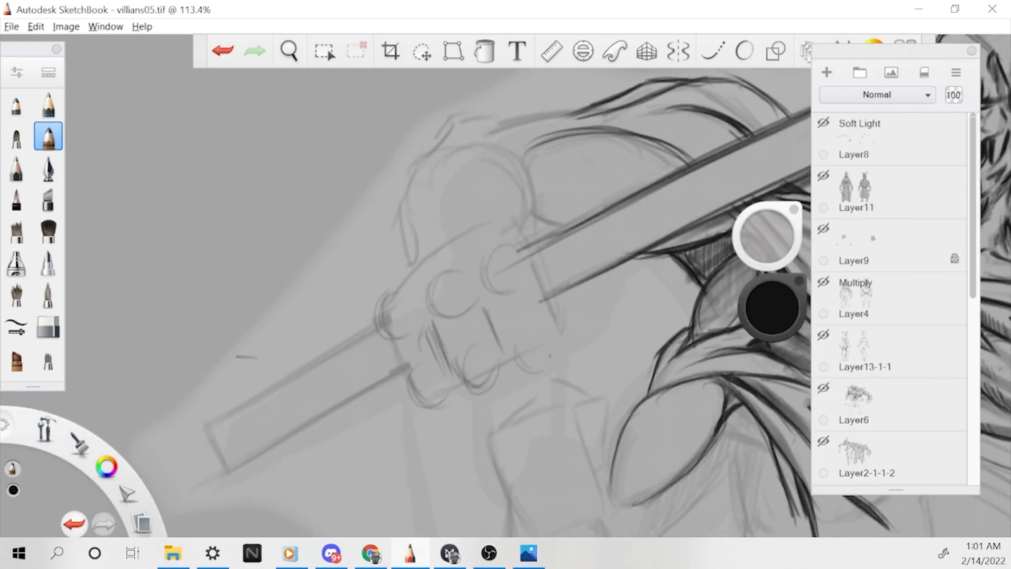
Check the figure, then ink extra drapery strokes over the arm's shoulder area.
left_click(289, 51)
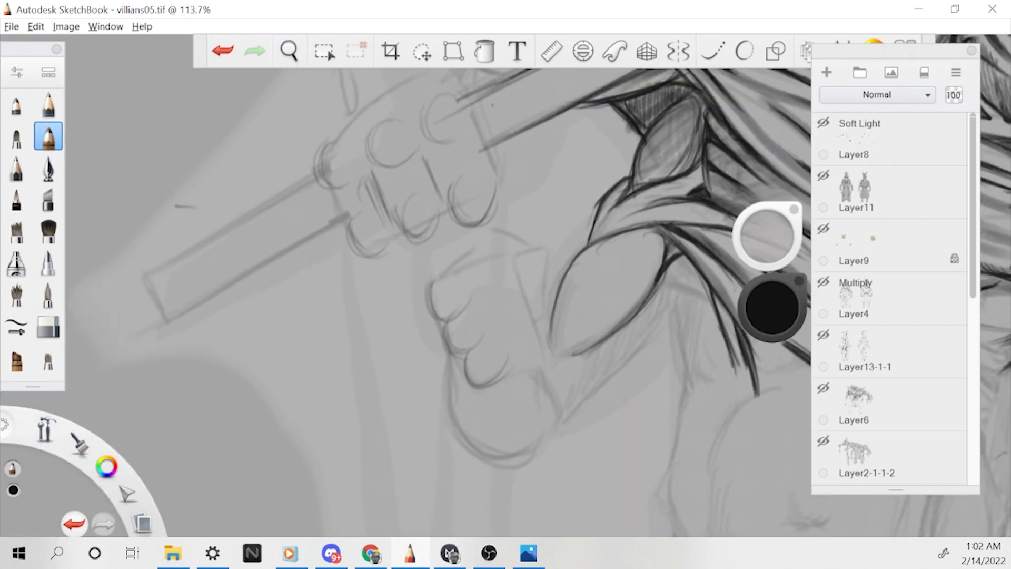
left_click(289, 50)
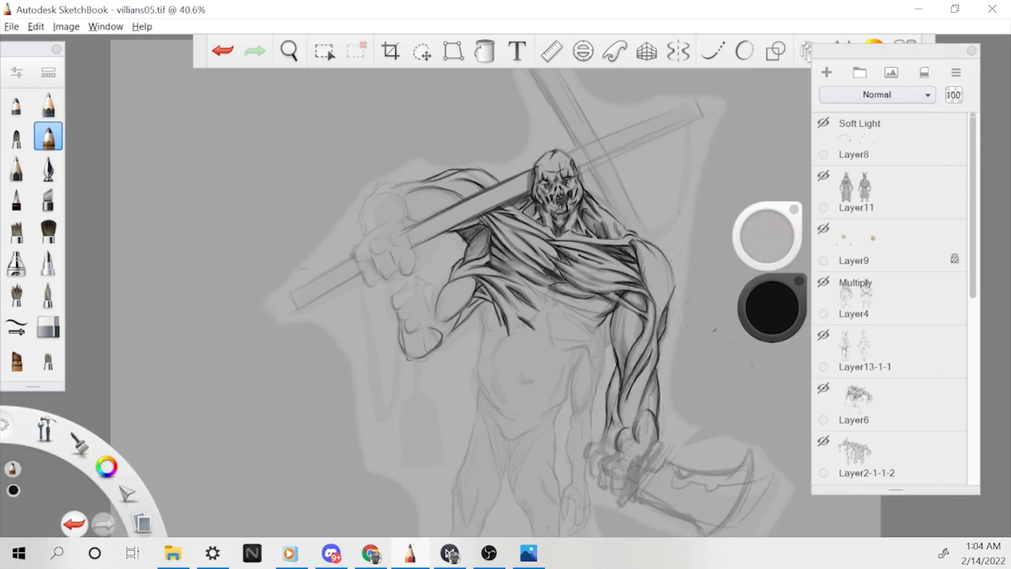
left_click(289, 51)
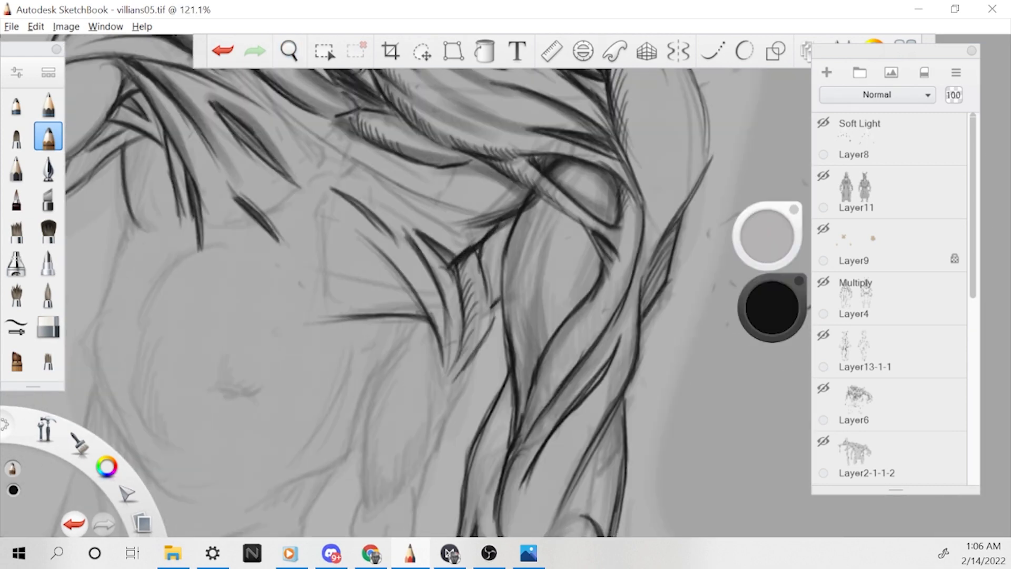
Ink denser strands across the chest drapery and move in on the clenched fist.
left_click(288, 50)
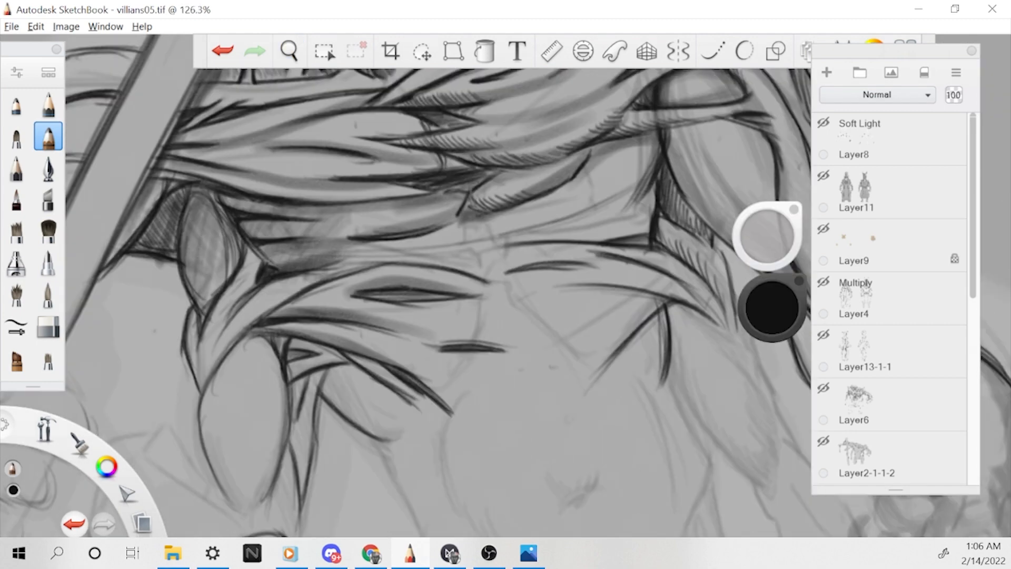
left_click(288, 51)
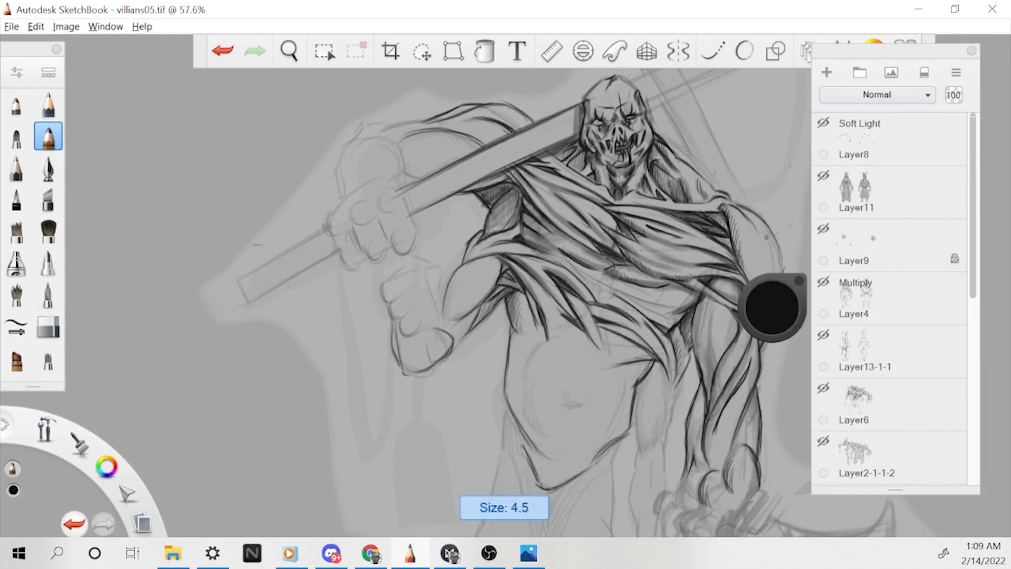
left_click(289, 51)
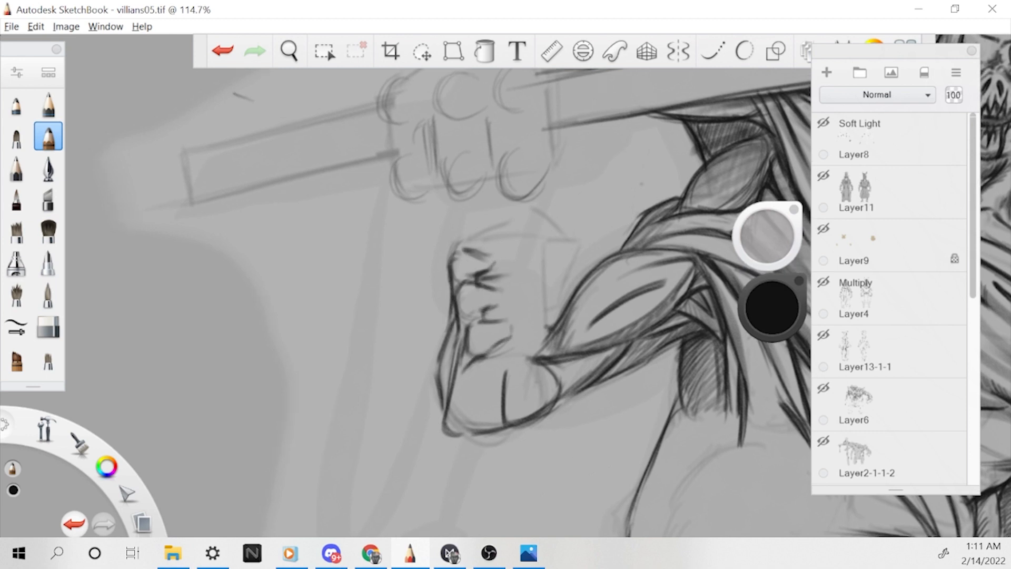
Review the whole figure, then close in on the fist gripping the pole to ink it.
left_click_drag(504, 258, 504, 362)
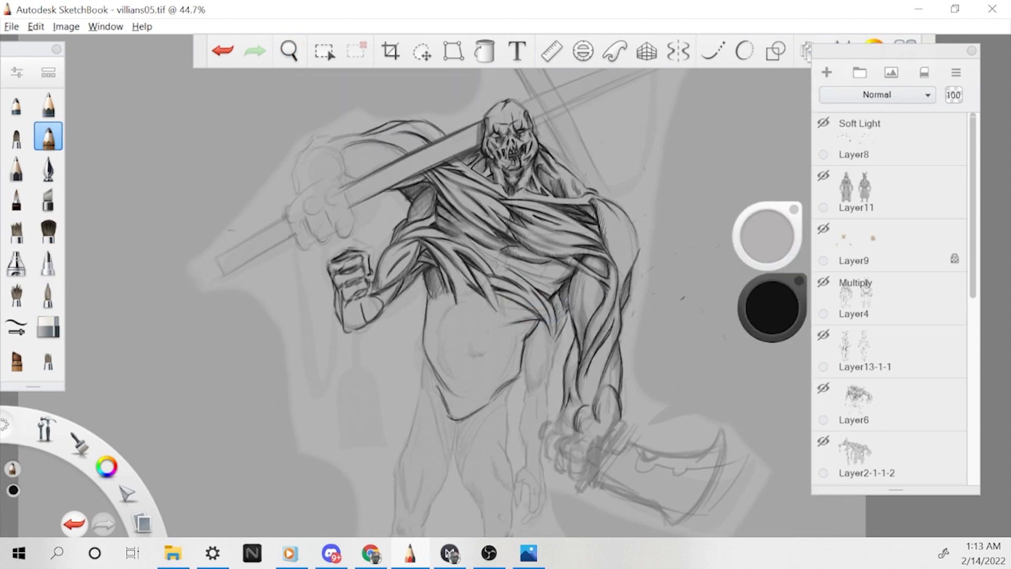
left_click(288, 51)
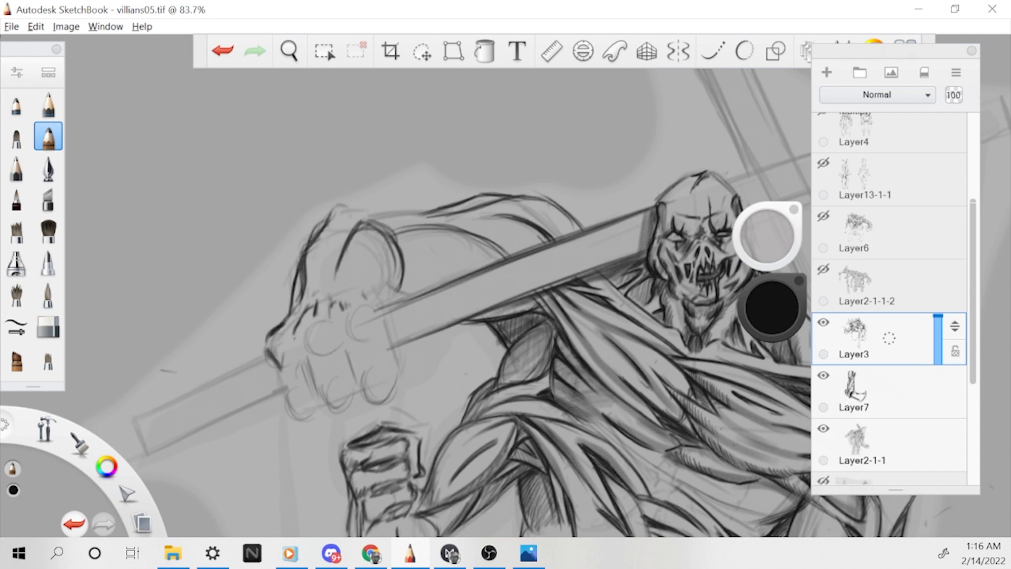
left_click_drag(291, 304, 374, 362)
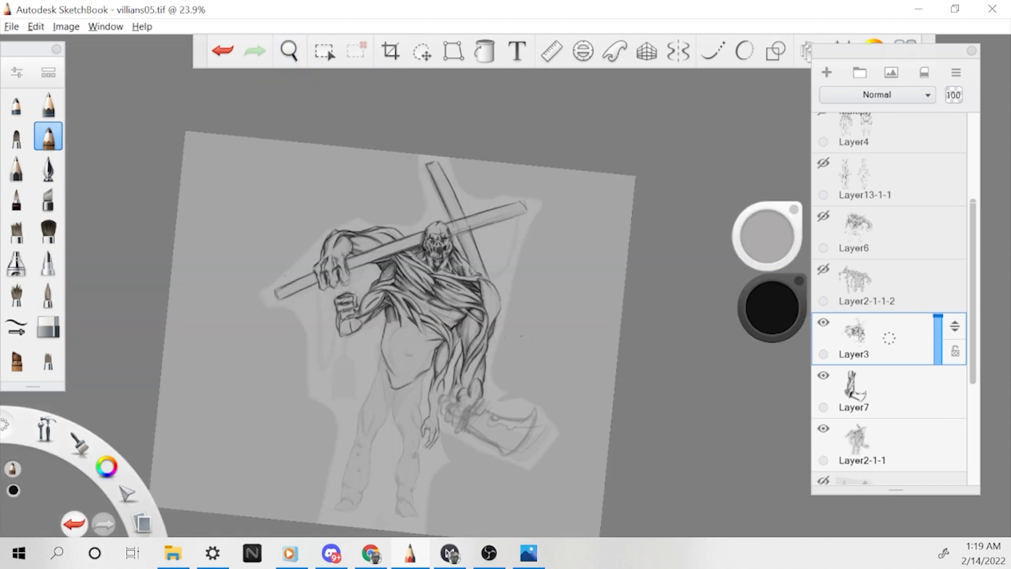
left_click(289, 50)
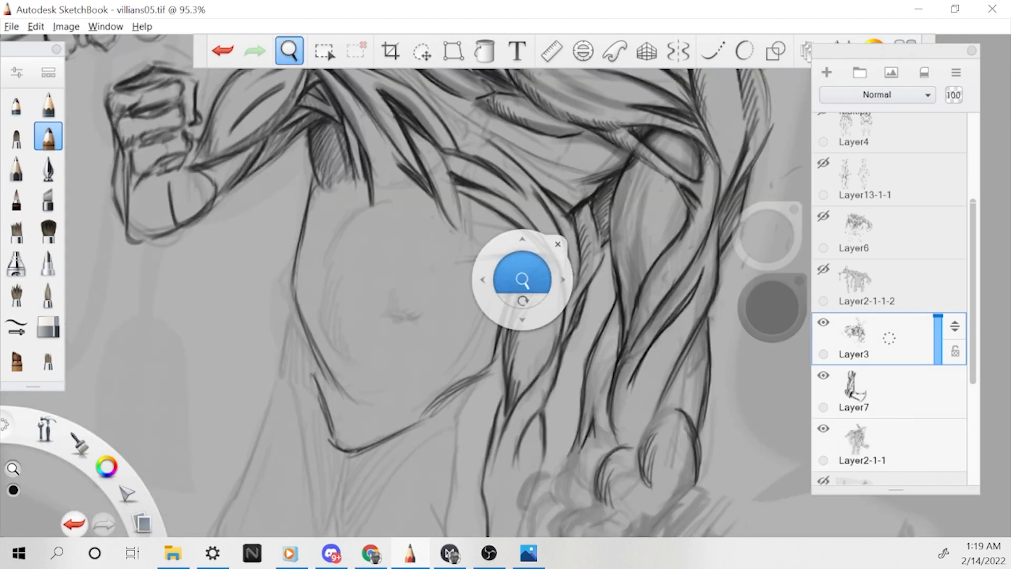